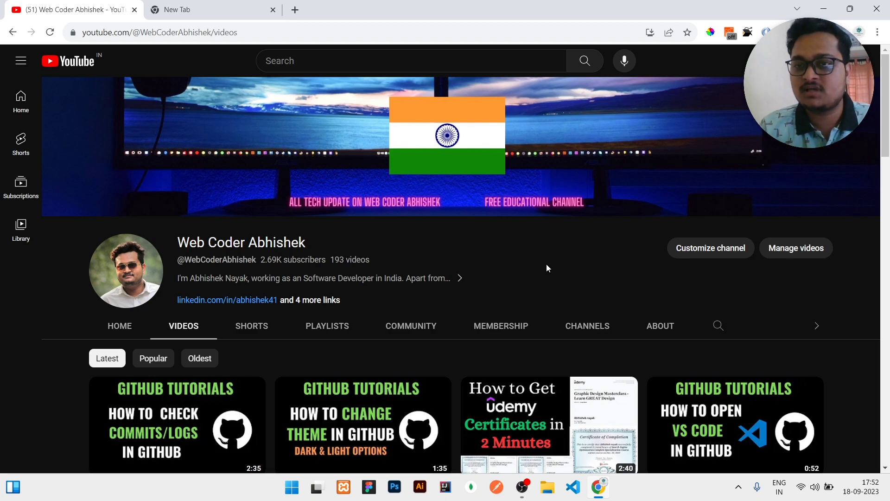
Switch from the YouTube channel page to the new tab showing the Google start page
click(196, 9)
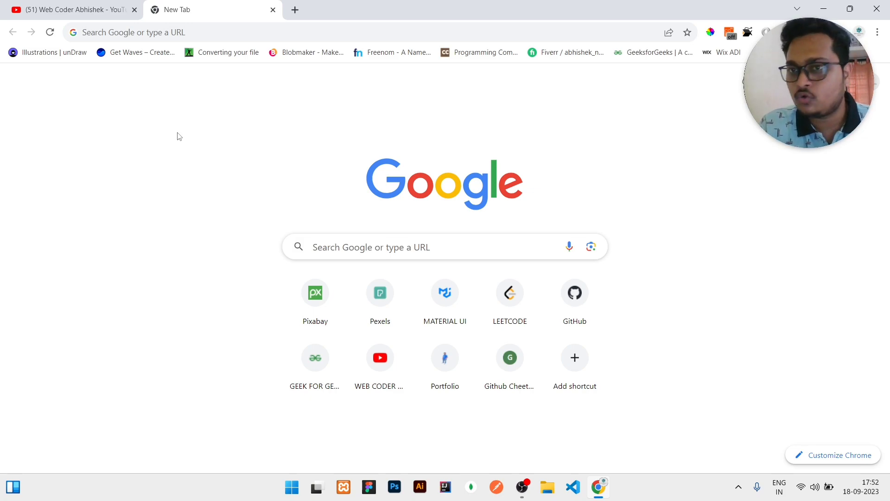
Search Google for 'disc udemy' and go to the DiscUdemy Free Udemy Coupons Provider result
click(369, 247)
text(disc udemy)
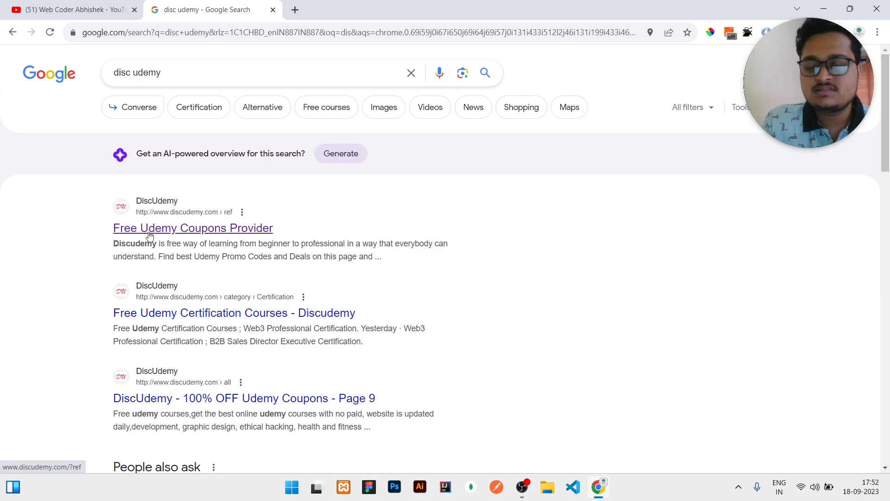
click(193, 228)
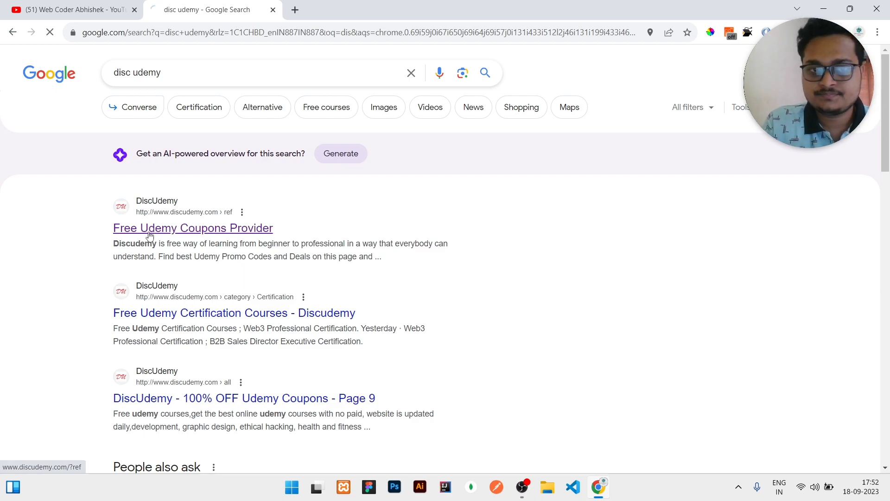
click(193, 228)
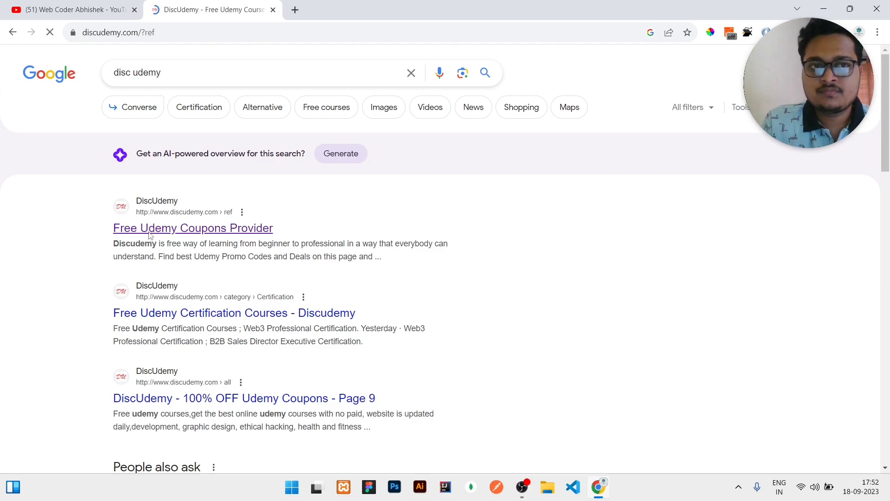
Go to DiscUdemy's Course Categories page and choose the cpp tag under development
click(193, 229)
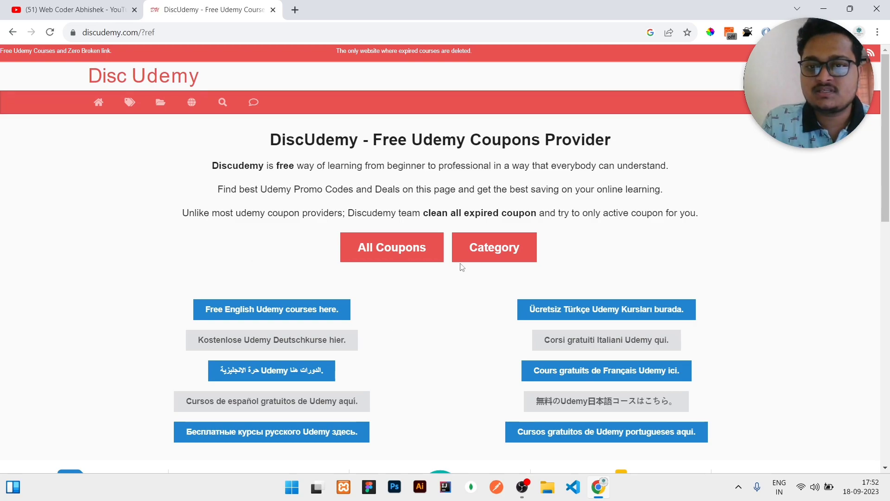
click(495, 247)
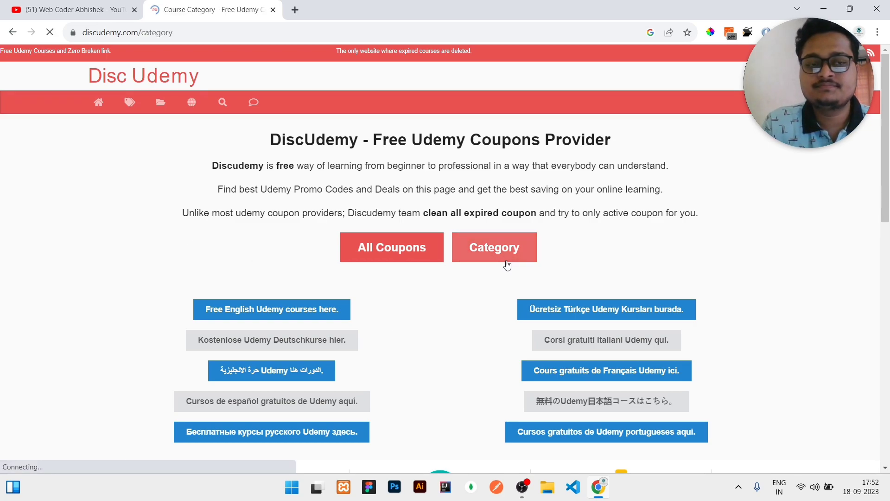
click(494, 247)
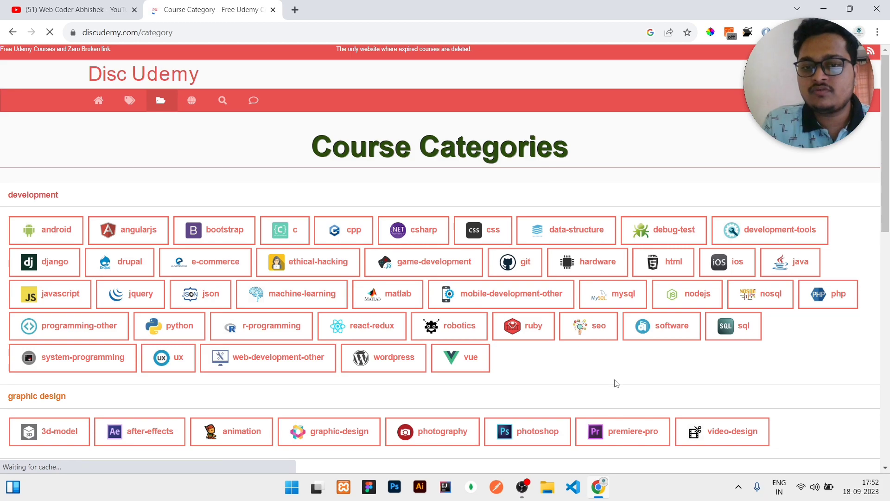
scroll(down, 3)
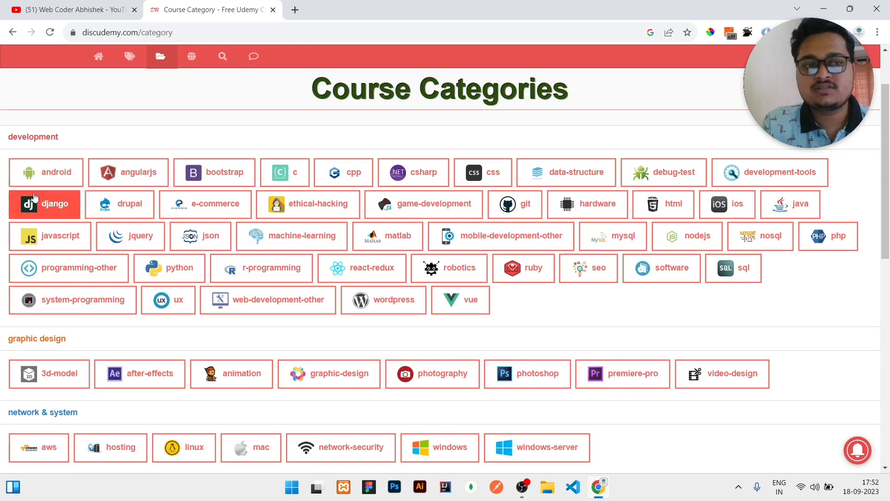
scroll(down, 3)
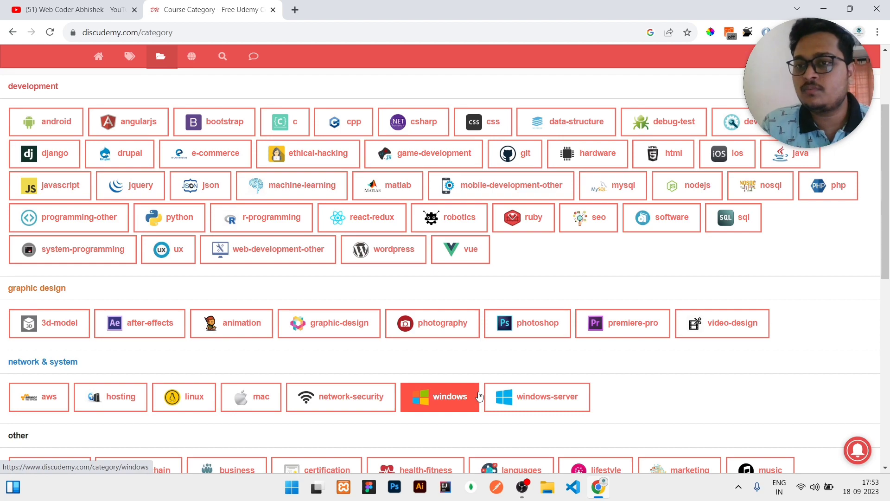
mouse_move(336, 124)
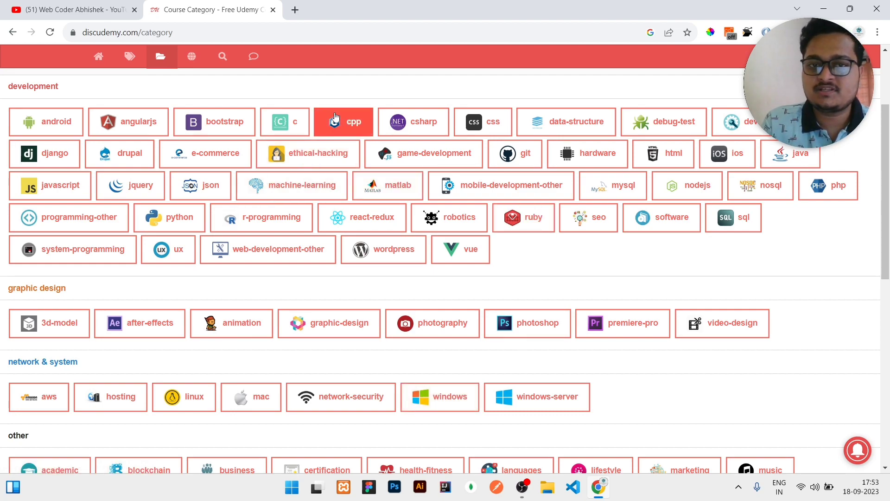
click(347, 121)
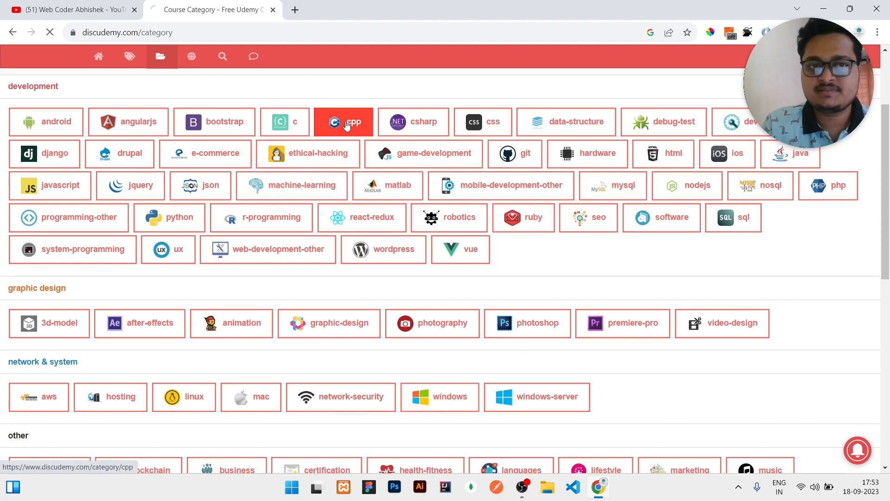
Browse the Free Udemy Cpp Courses listing to find the Object Oriented Programming in C++ course
click(349, 123)
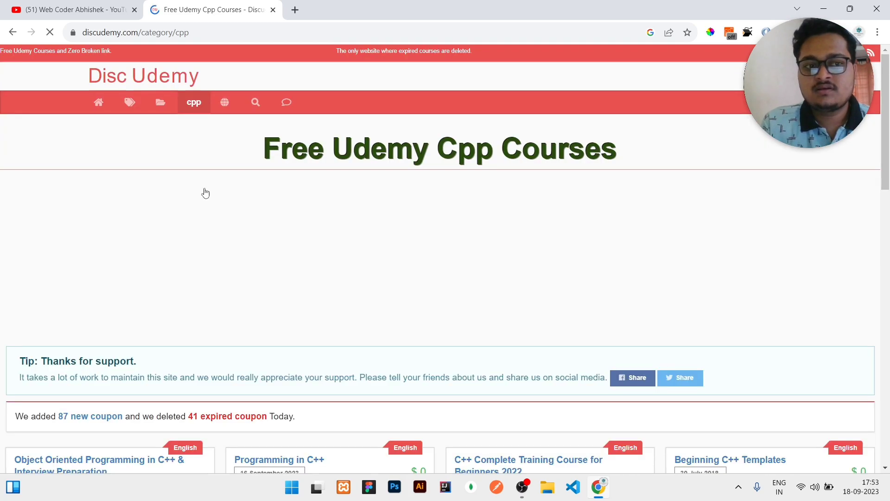
scroll(down, 3)
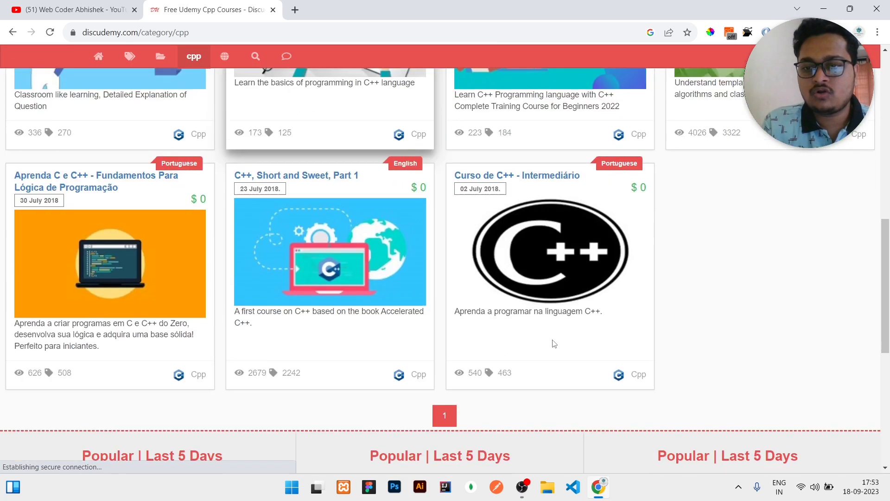
scroll(up, 3)
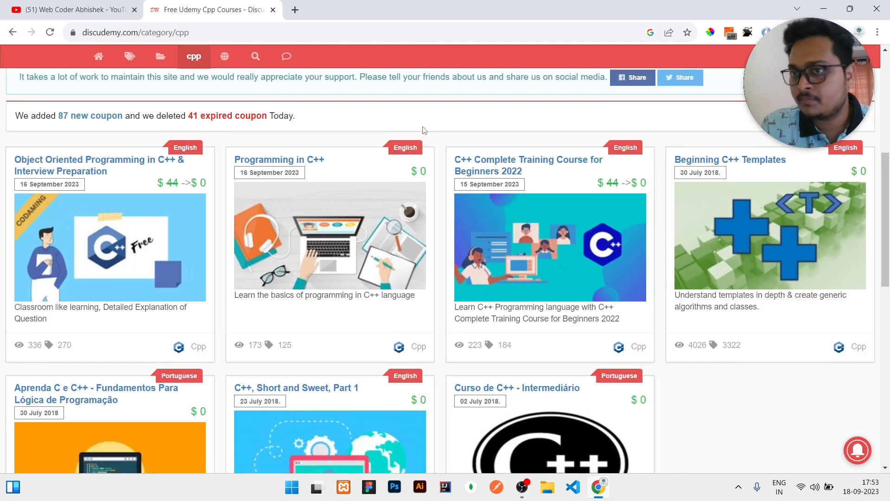
mouse_move(92, 167)
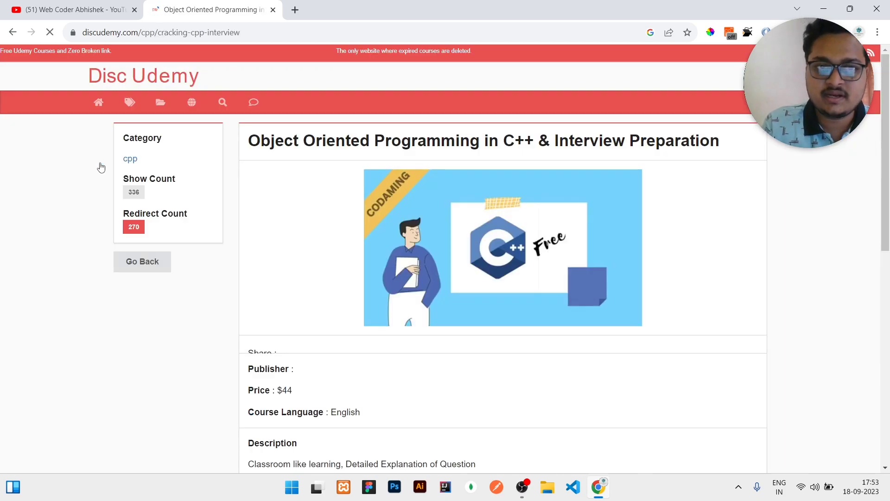
Take the C++ course on DiscUdemy and follow its Udemy coupon link
scroll(down, 3)
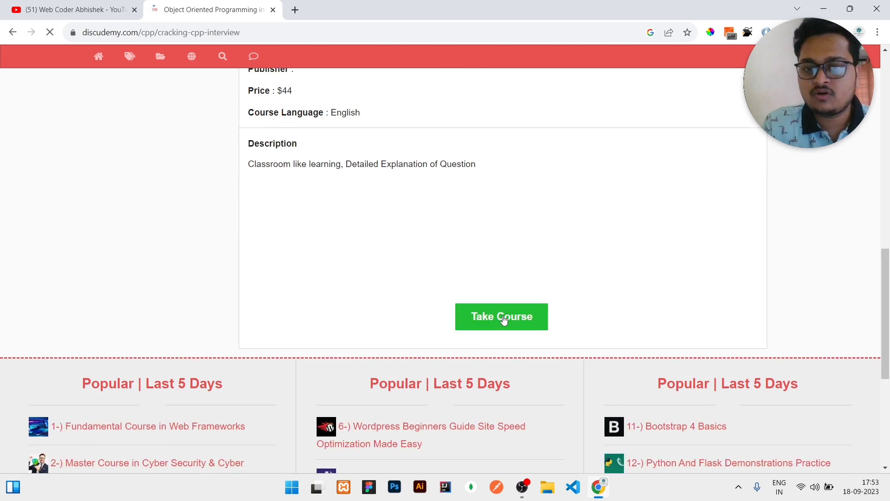
click(502, 317)
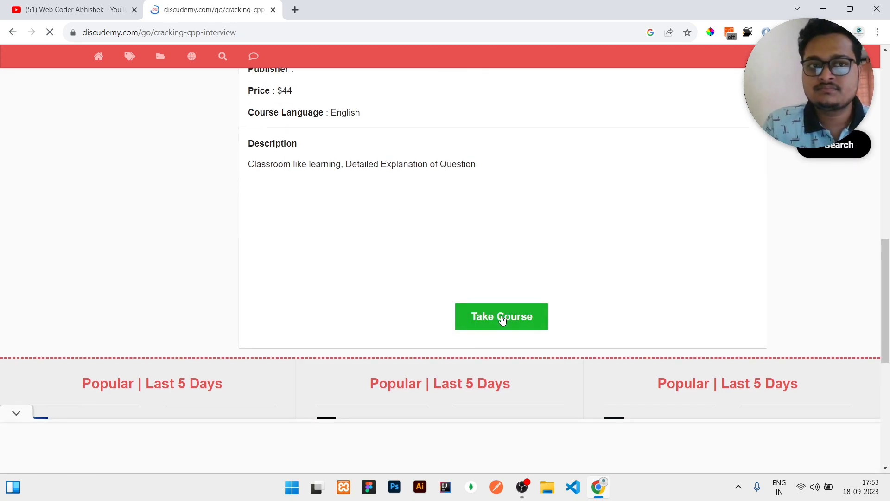
click(501, 317)
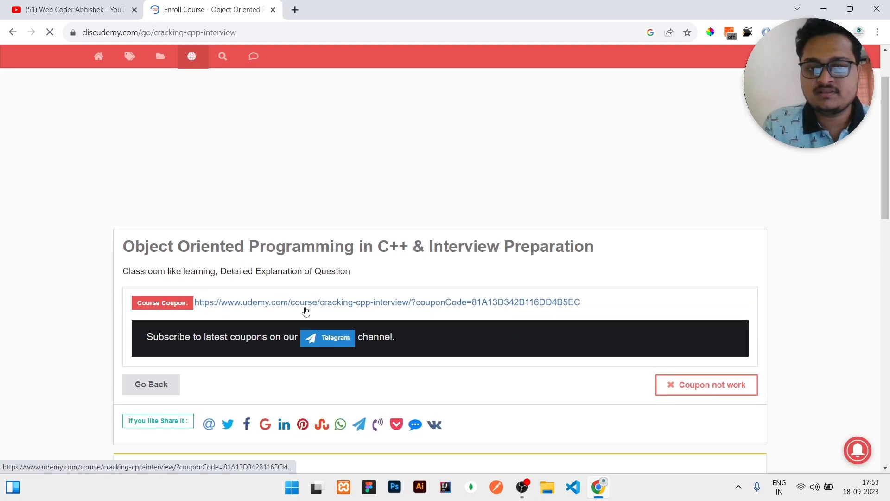
click(306, 303)
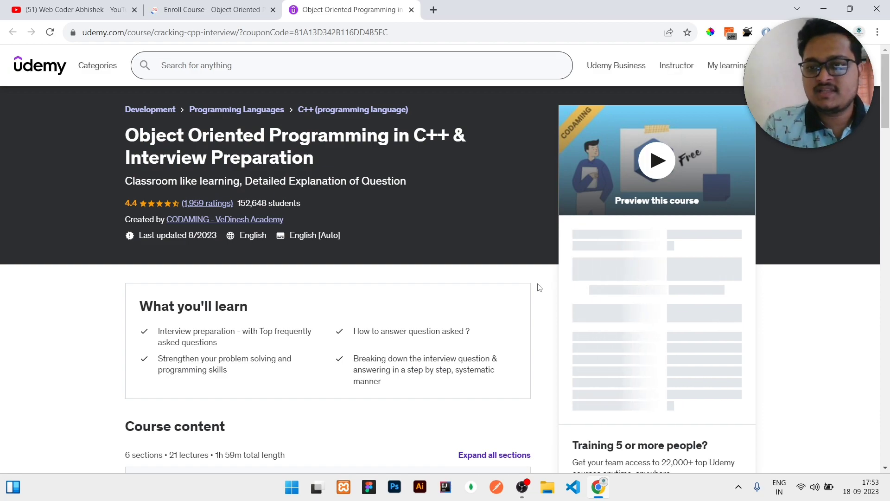
Enroll in the C++ course on Udemy at its 100% off free price
scroll(down, 3)
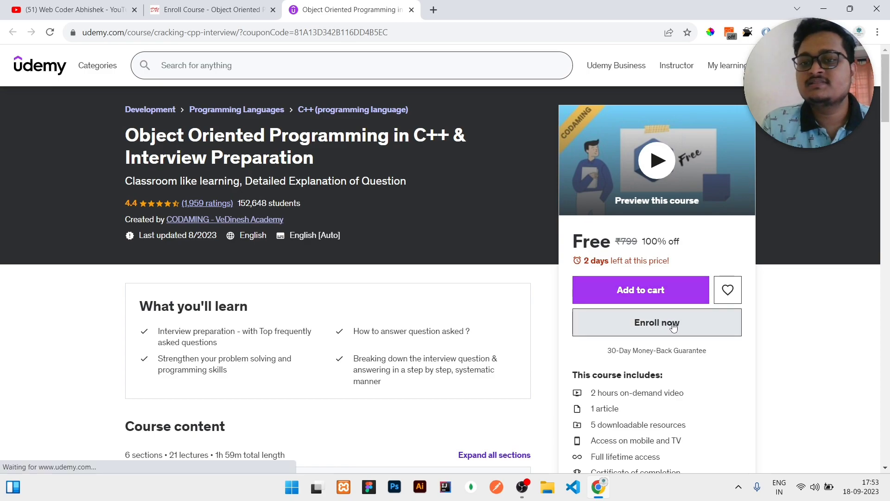
click(656, 323)
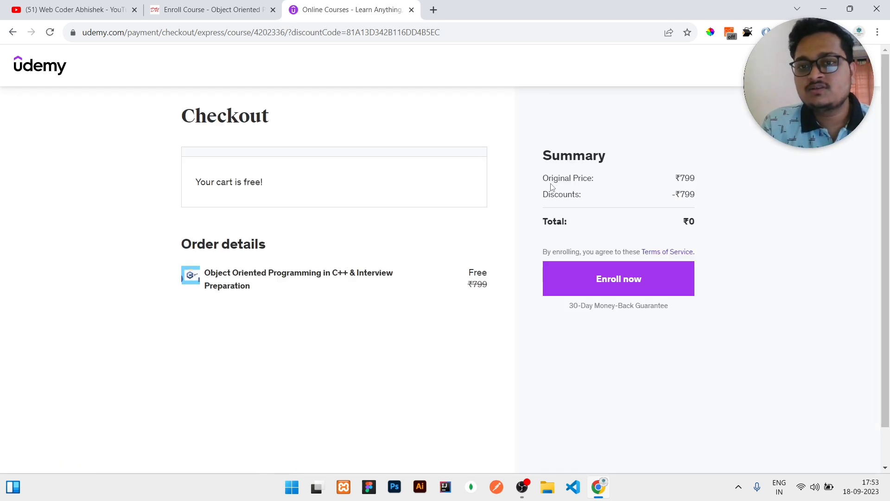
mouse_move(677, 218)
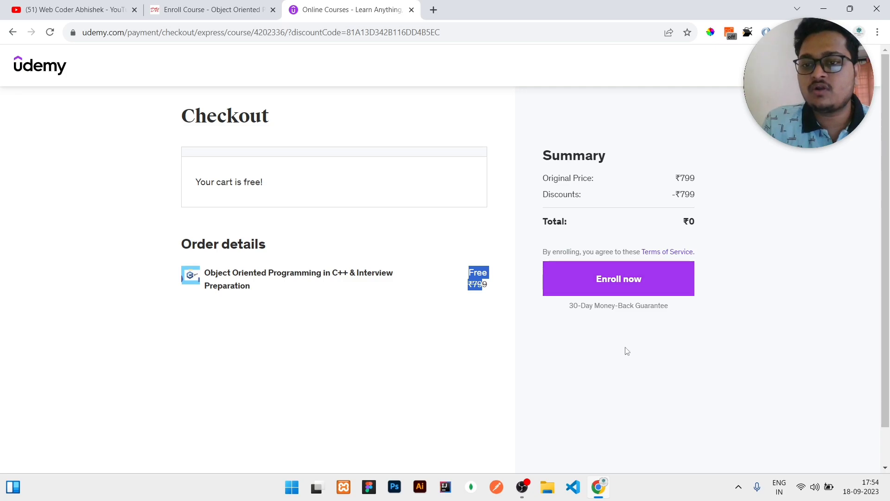
mouse_move(600, 298)
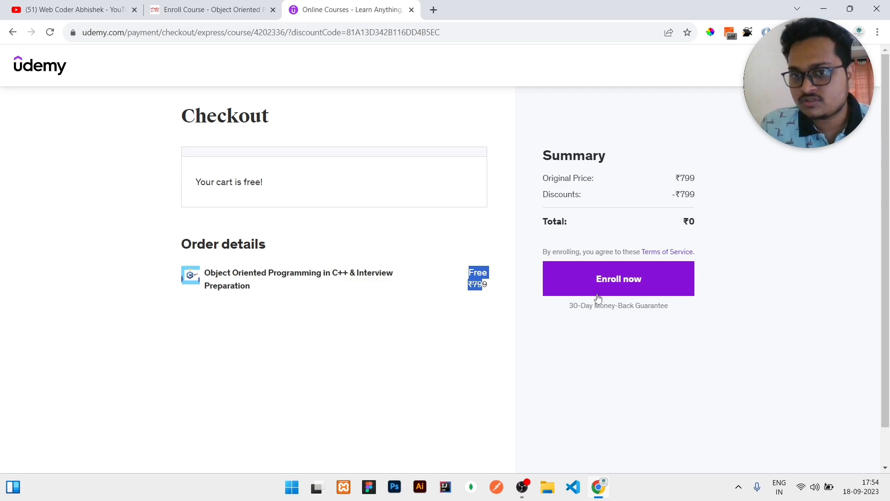
Leave the ₹0 Udemy checkout and return to the YouTube channel tab
click(69, 10)
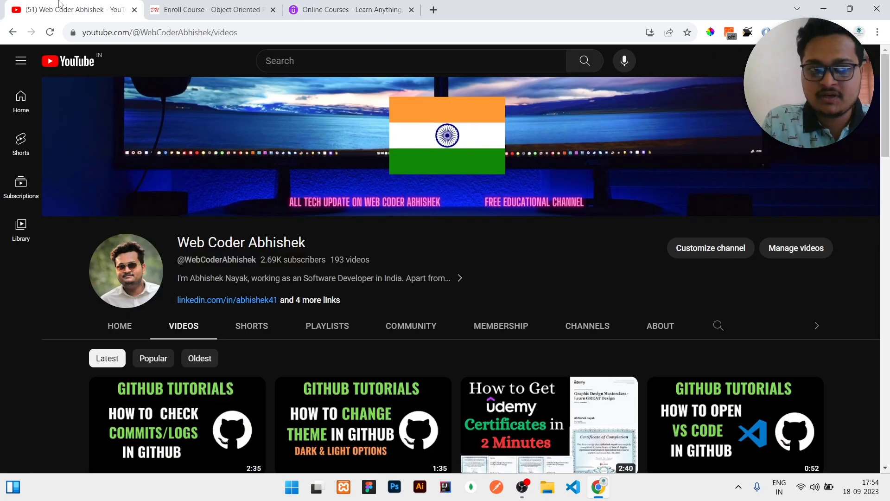